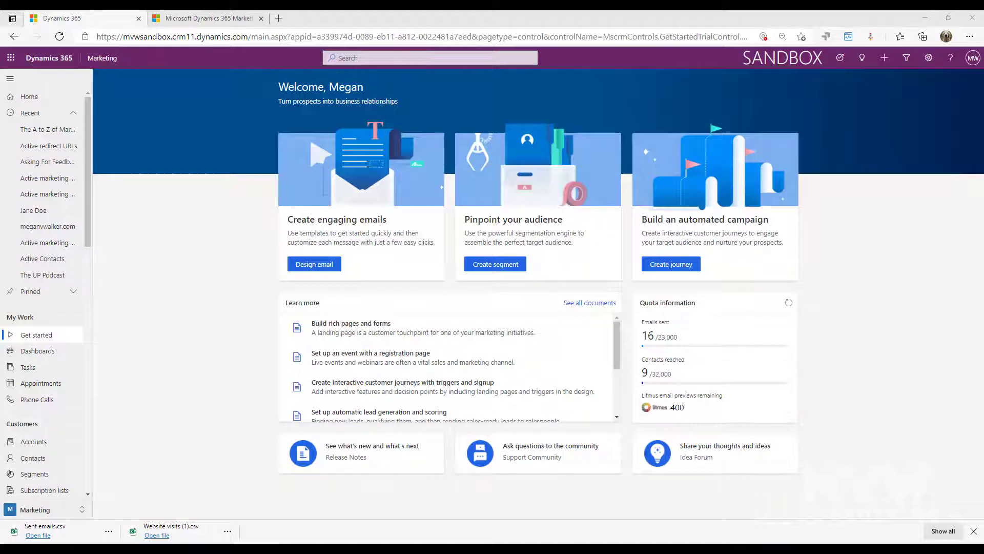
pyautogui.moveTo(258, 314)
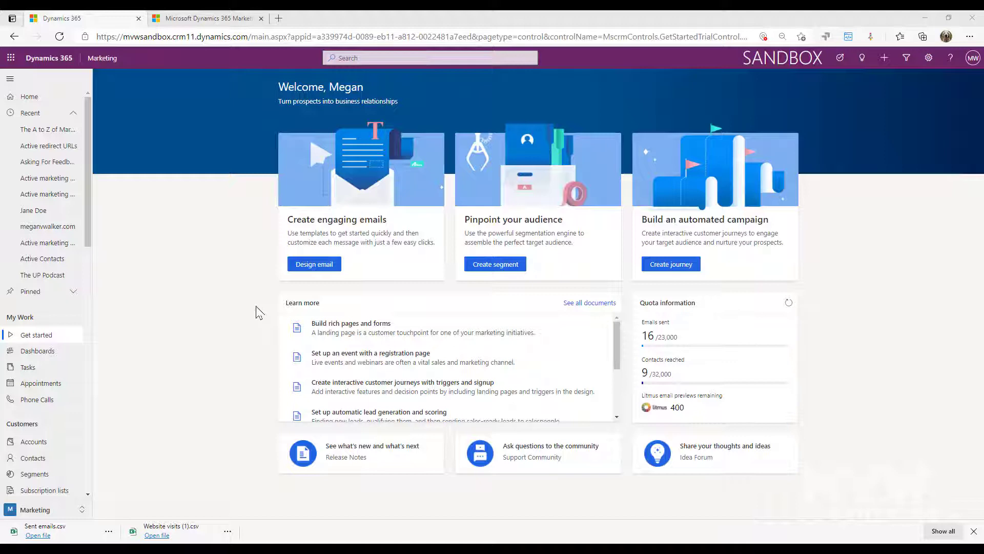
pyautogui.moveTo(212, 319)
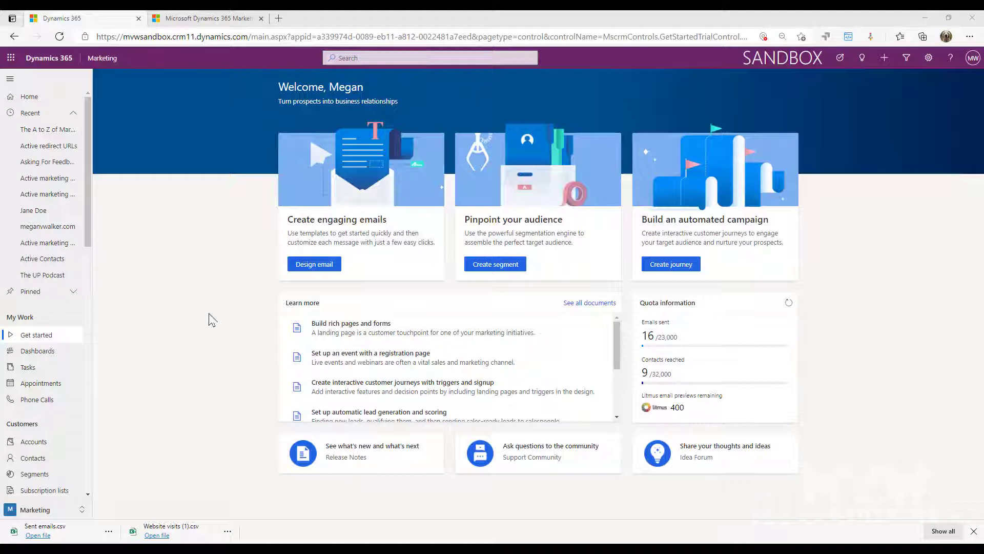
pyautogui.moveTo(232, 313)
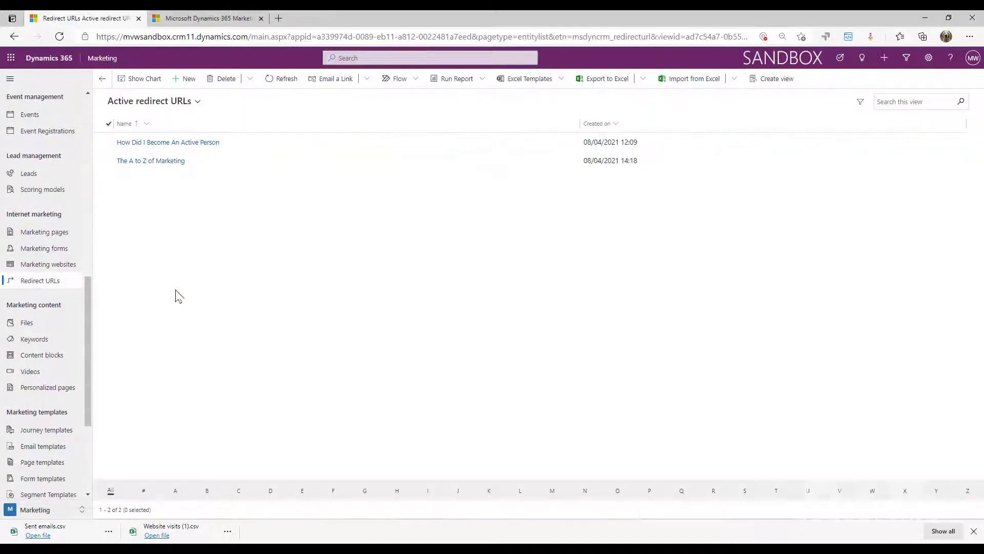
# Open The A to Z of Marketing redirect URL's Insights and view its click location map full screen.
pyautogui.click(150, 160)
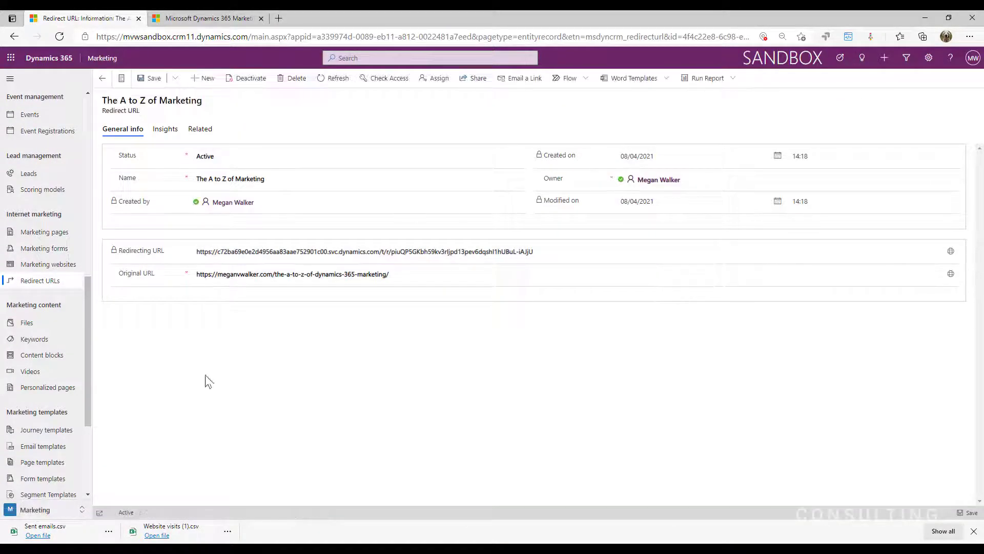
pyautogui.click(165, 129)
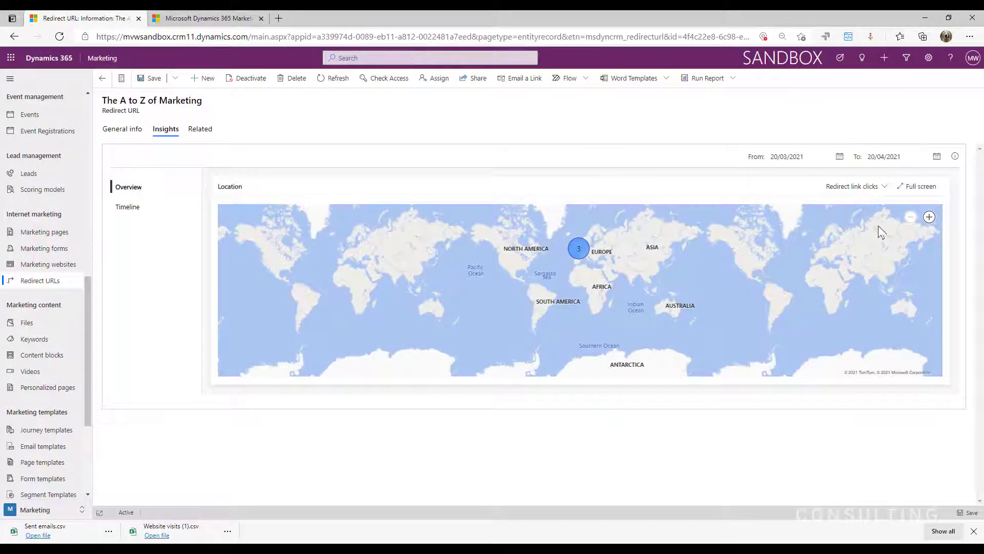
pyautogui.moveTo(536, 431)
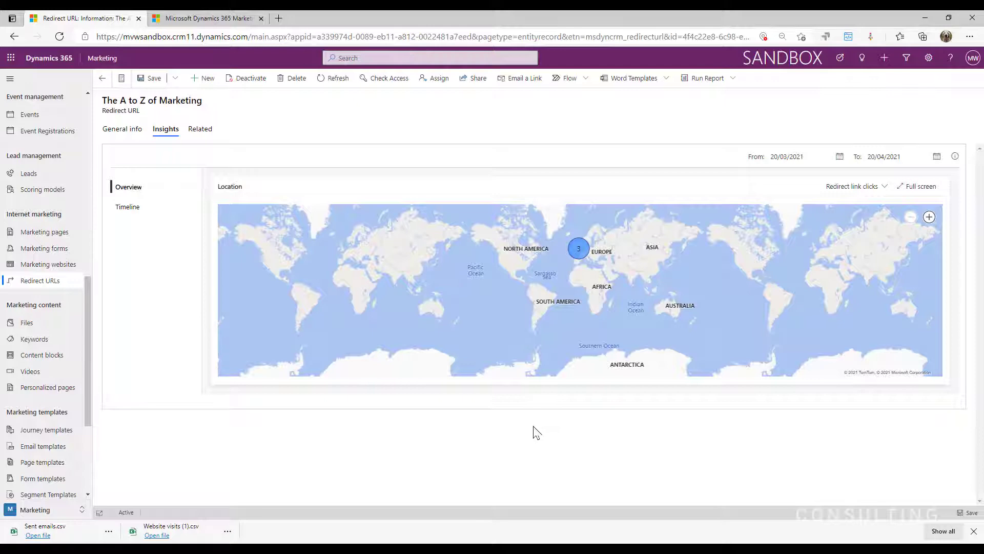
pyautogui.moveTo(825, 239)
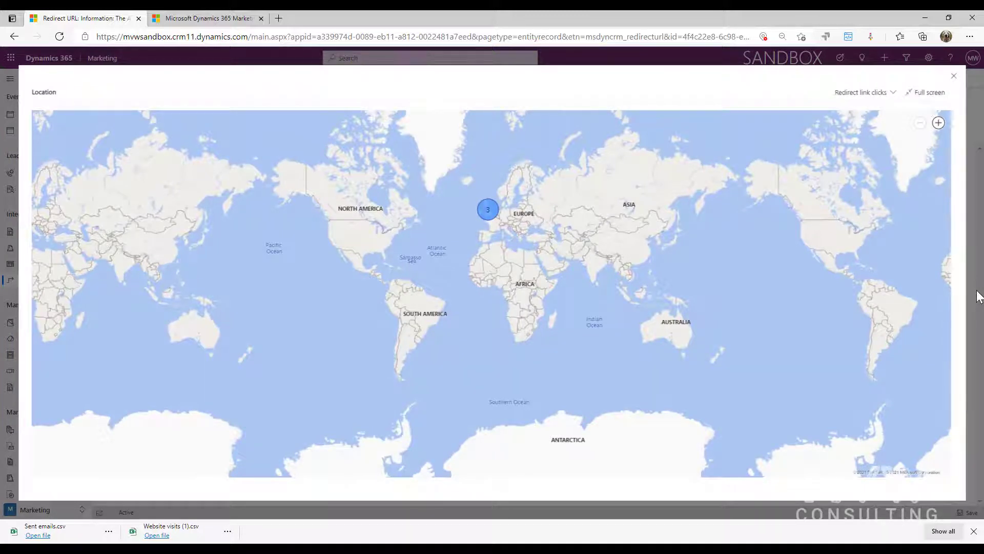
pyautogui.click(953, 76)
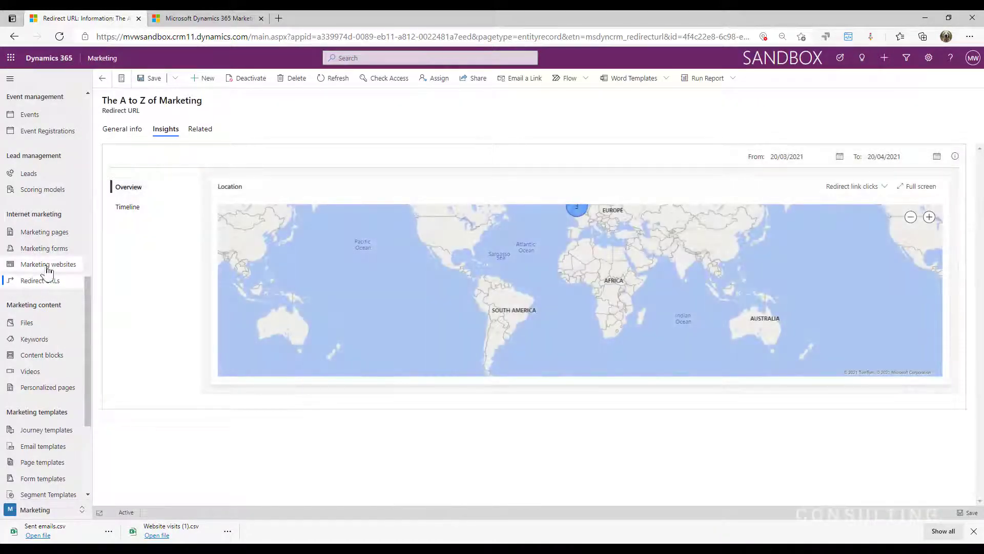
# Open the meganvwalker.com website's Insights, scroll to top pages and Location, and view the map full screen.
pyautogui.click(48, 264)
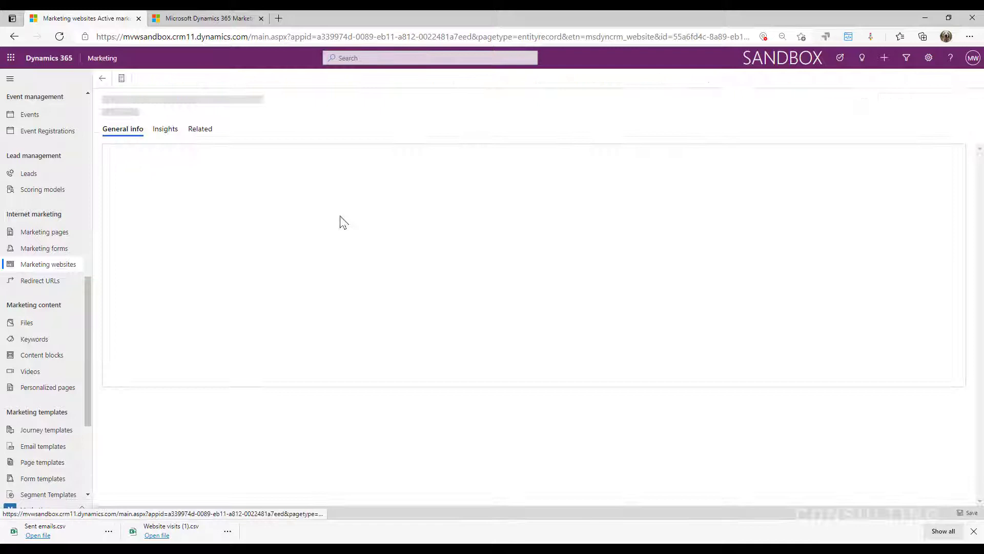
pyautogui.click(165, 128)
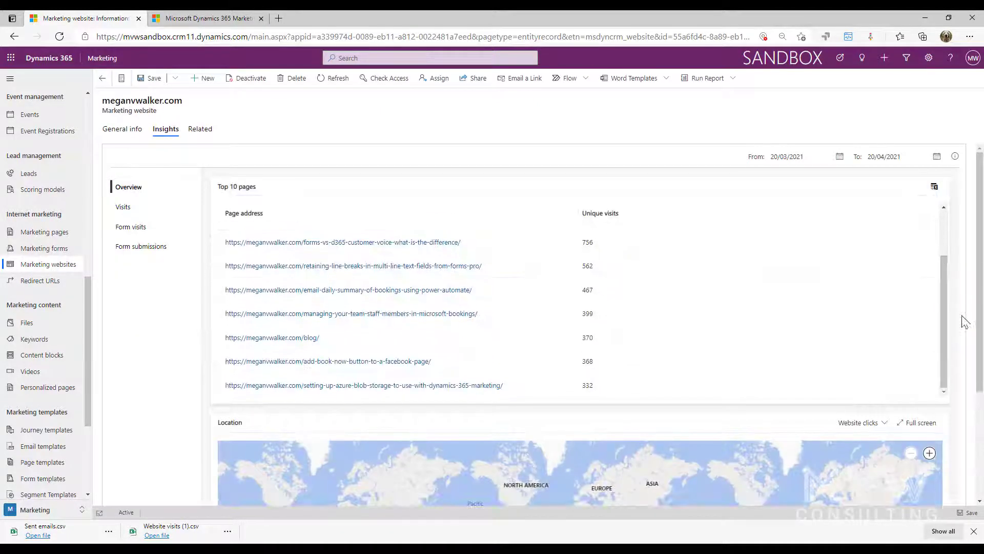
pyautogui.scroll(-3)
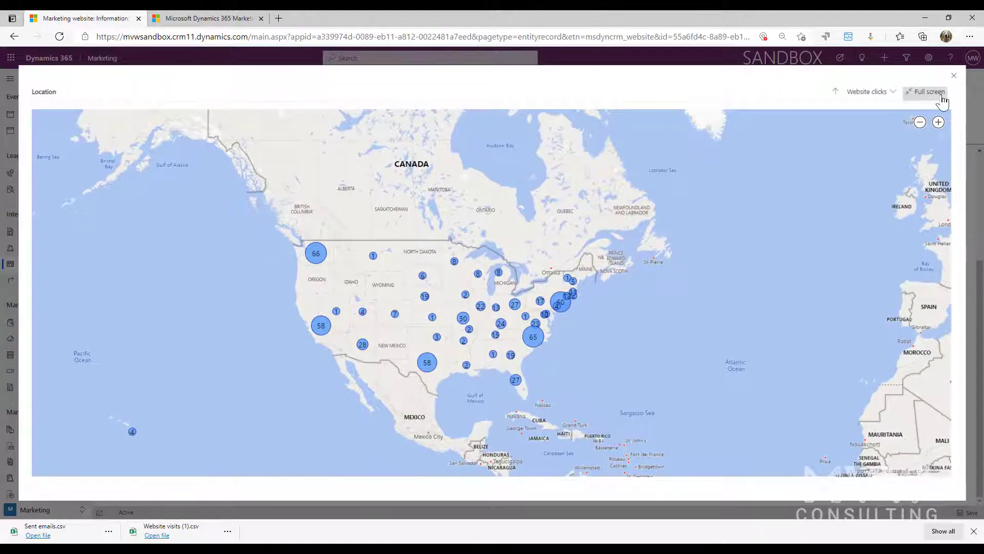
pyautogui.click(929, 91)
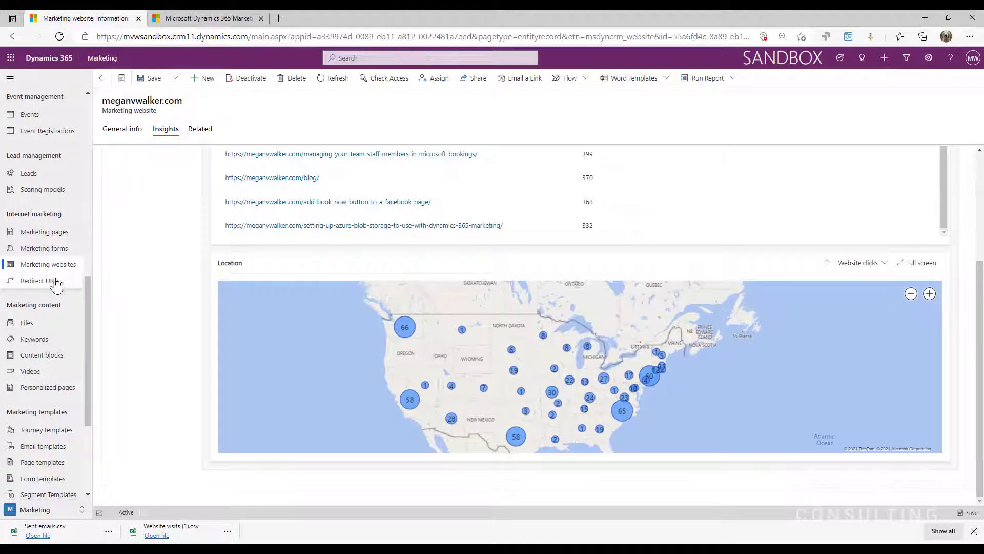
# Create a new marketing email and scroll the template gallery showing layouts like 1 column newsletter.
pyautogui.click(44, 241)
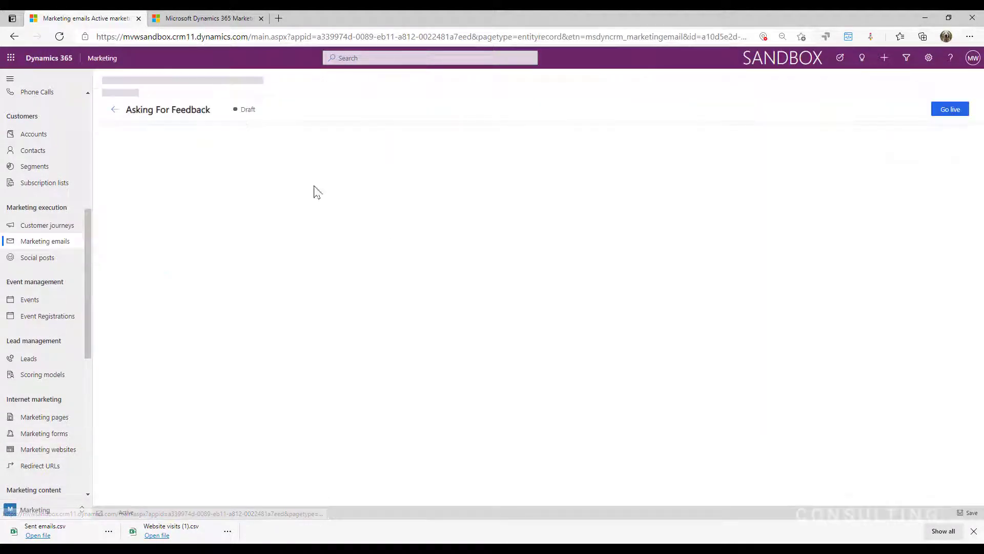
pyautogui.click(114, 109)
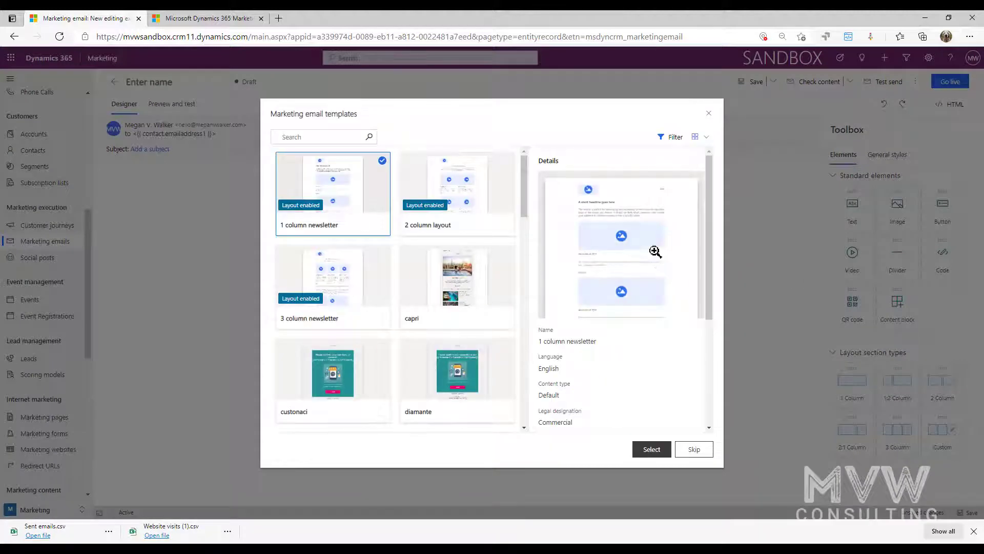
pyautogui.scroll(-3)
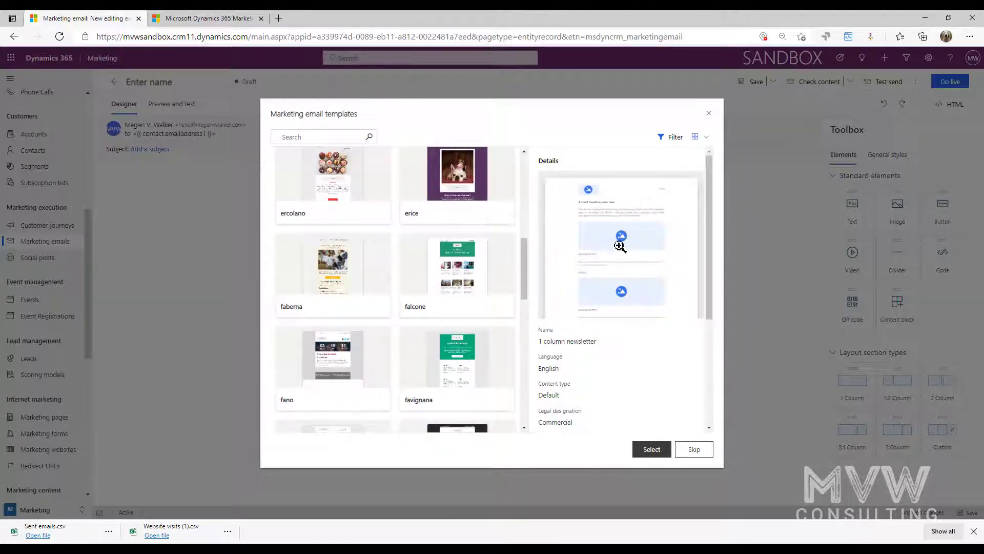
# Open the full-screen template preview and page forward to template 8 of 25, the holiday announcement.
pyautogui.click(619, 245)
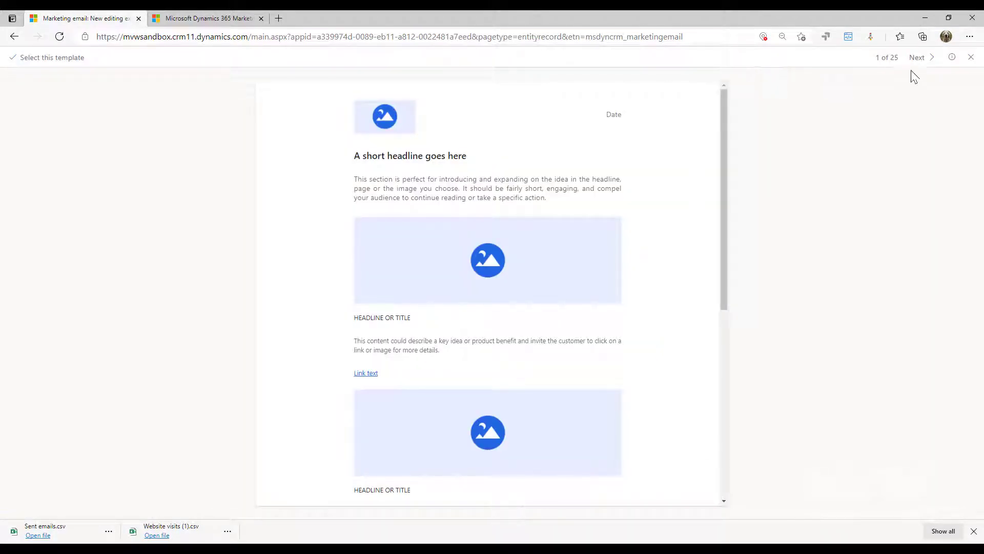
pyautogui.click(916, 57)
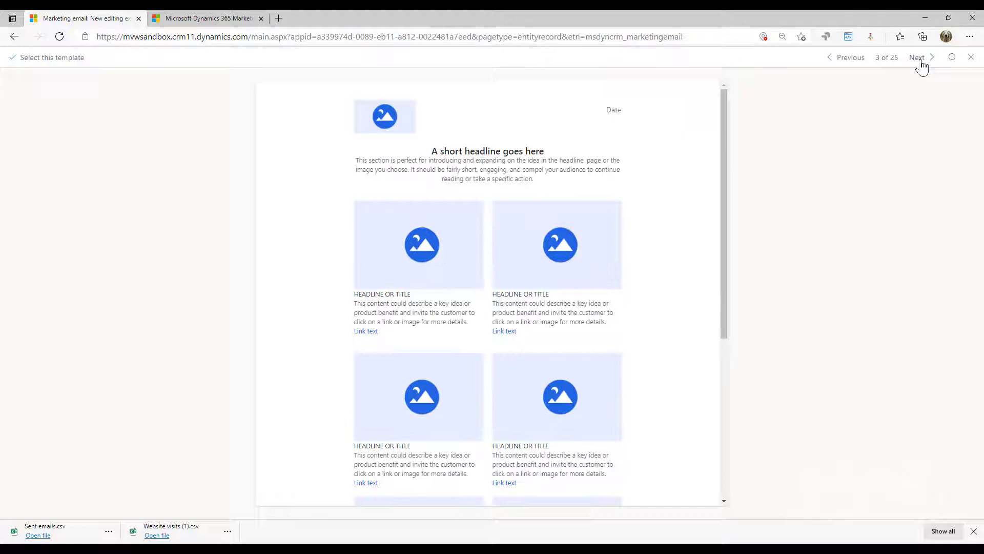
pyautogui.click(917, 57)
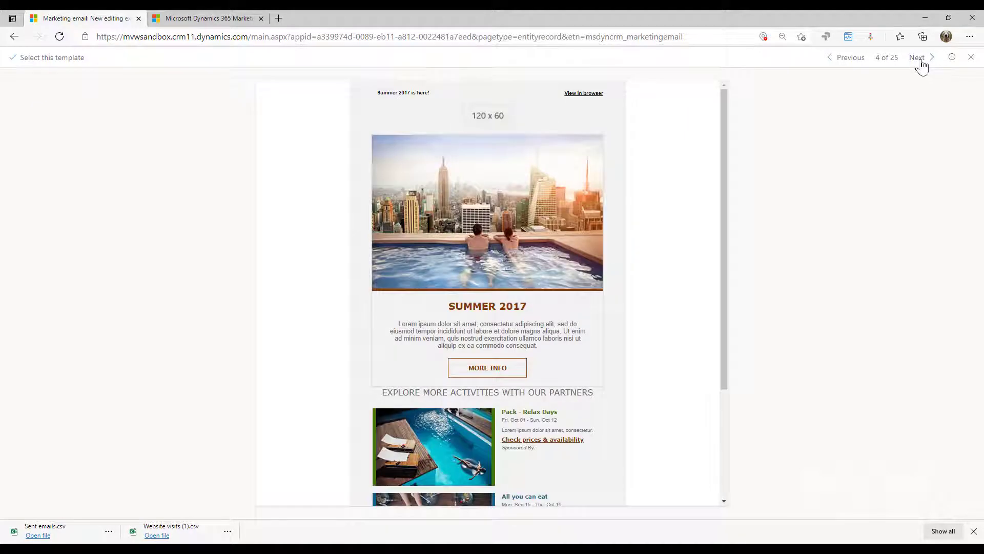
pyautogui.click(916, 57)
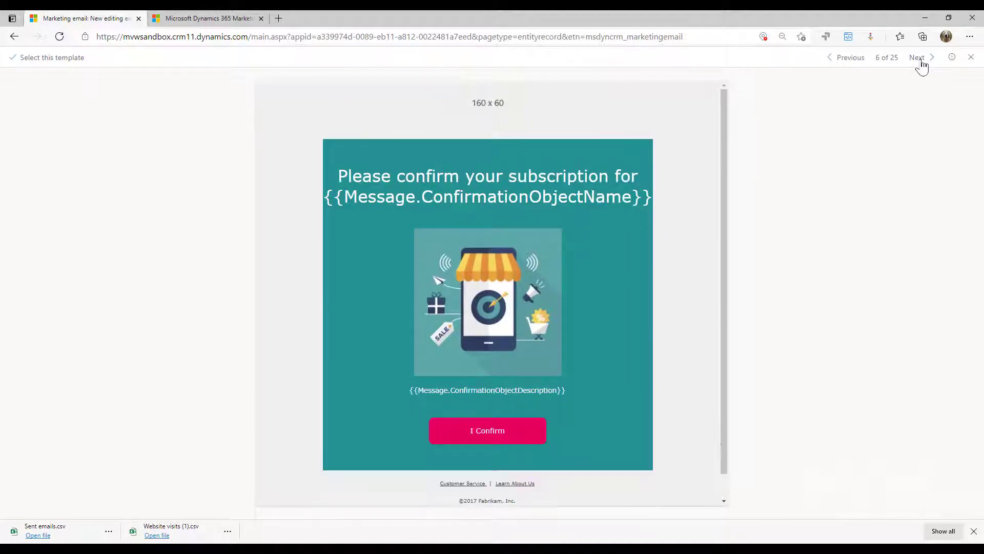
pyautogui.click(917, 57)
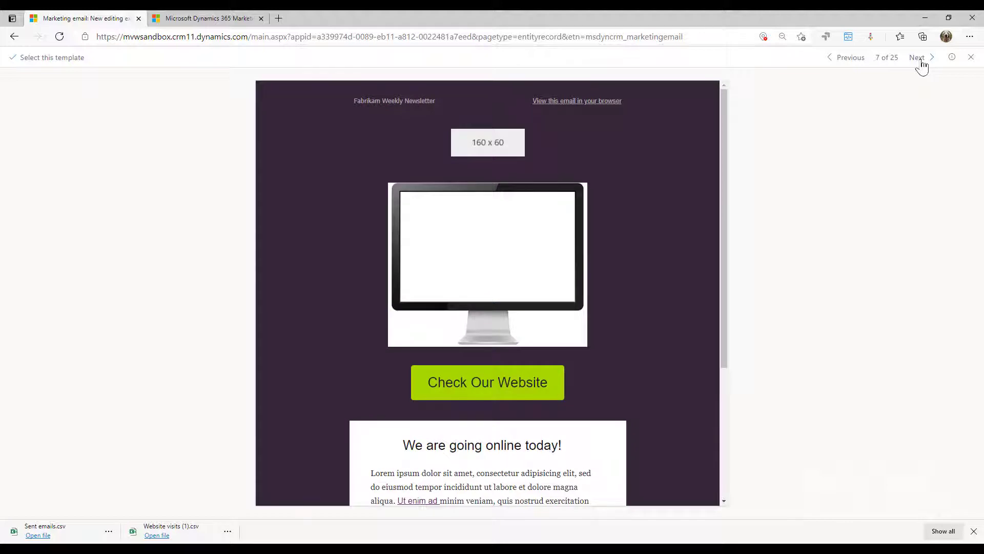
pyautogui.click(917, 57)
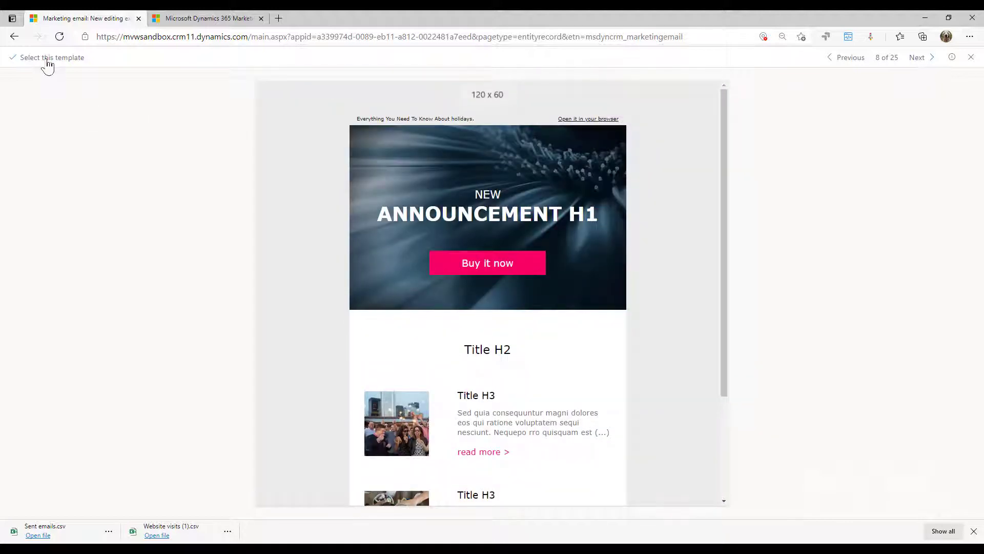
# Select the holiday announcement template and scroll through its content in the designer.
pyautogui.click(54, 57)
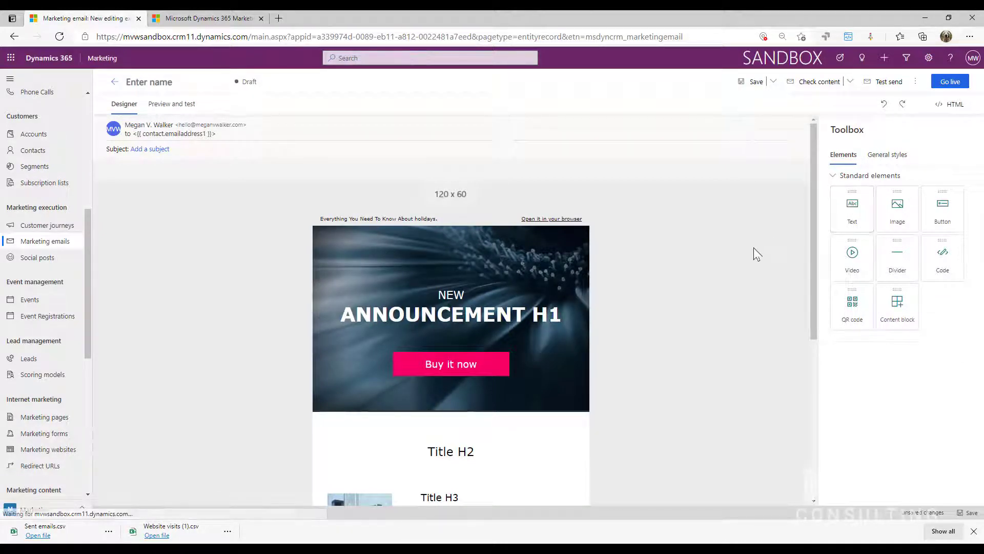
pyautogui.scroll(-3)
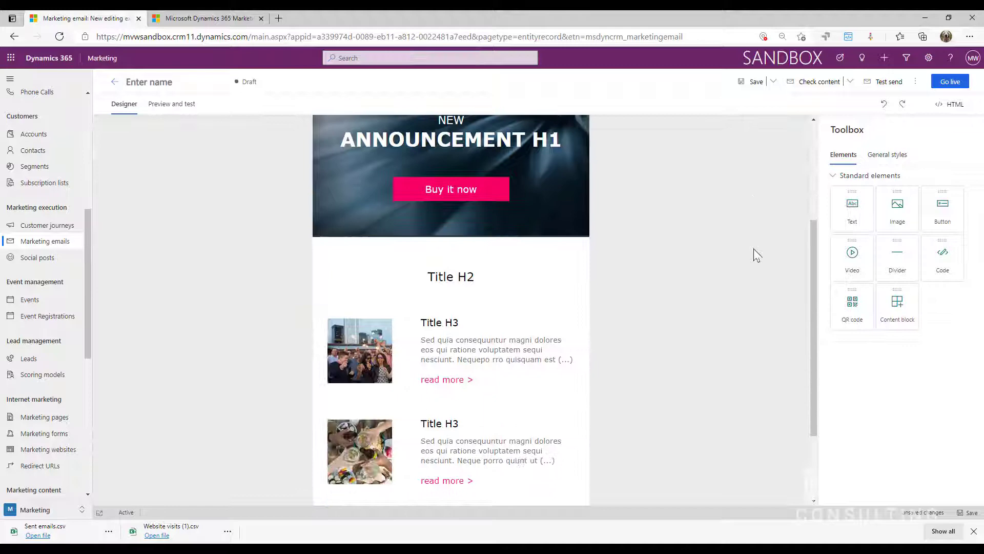